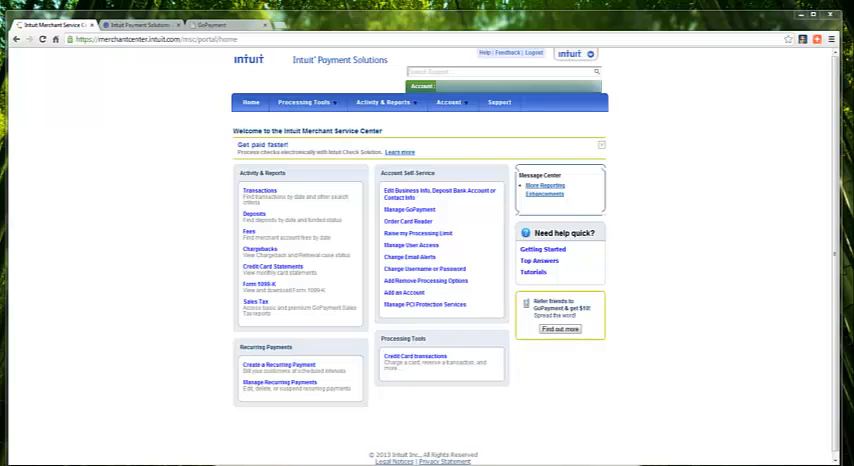
{"action": "mouse_move", "coordinate": [148, 144]}
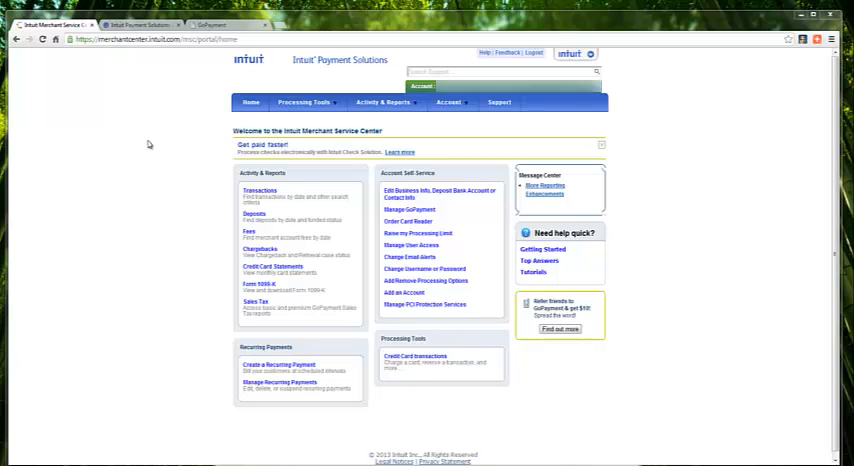
- Show the Account menu's list of options, including GoPayment, from the top navigation
{"action": "left_click", "coordinate": [304, 102]}
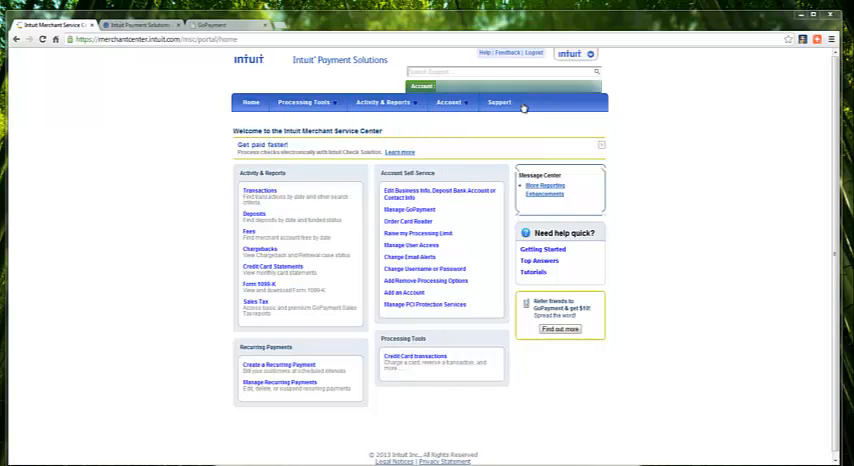
{"action": "left_click", "coordinate": [448, 102]}
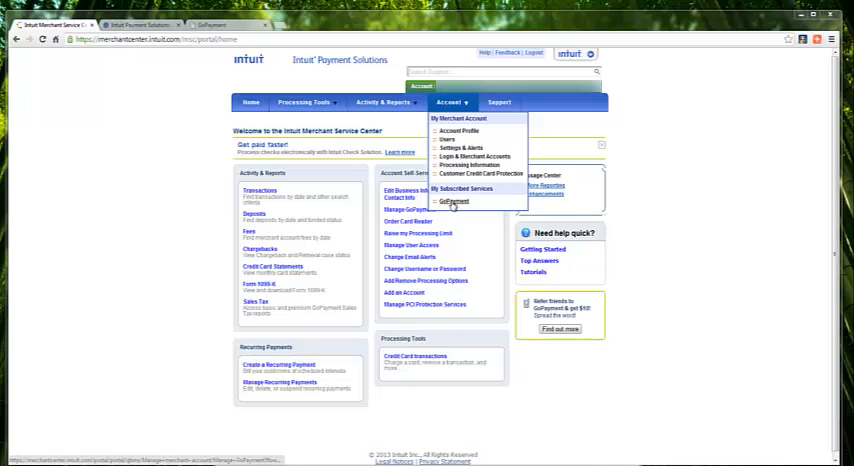
- Go to Manage GoPayment listing registered users, then begin inviting a new user
{"action": "left_click", "coordinate": [454, 202]}
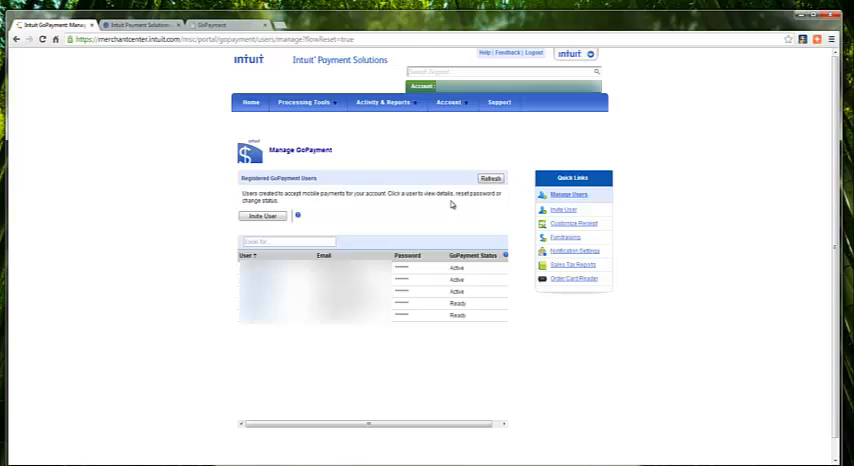
{"action": "mouse_move", "coordinate": [302, 236]}
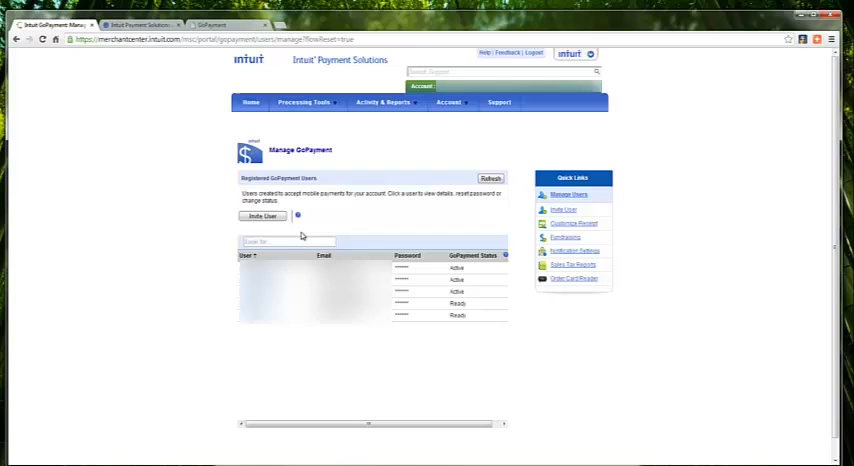
{"action": "left_click", "coordinate": [262, 216]}
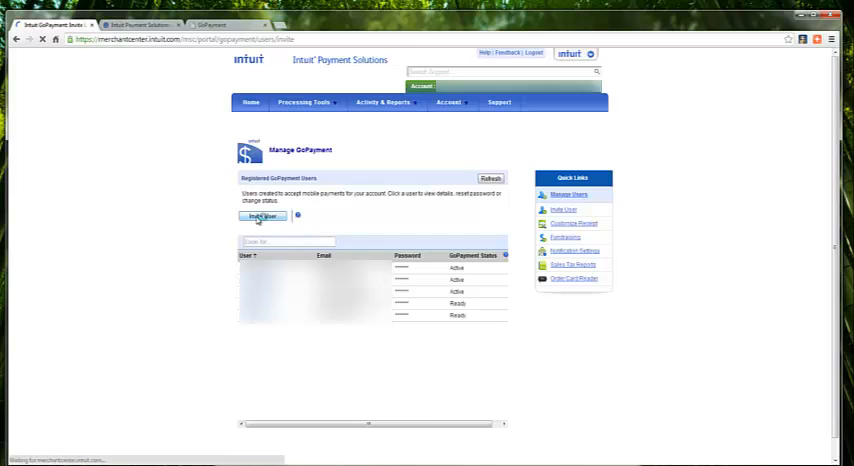
- Bring up the new GoPayment user form asking for name, email, phone and role
{"action": "left_click", "coordinate": [262, 216]}
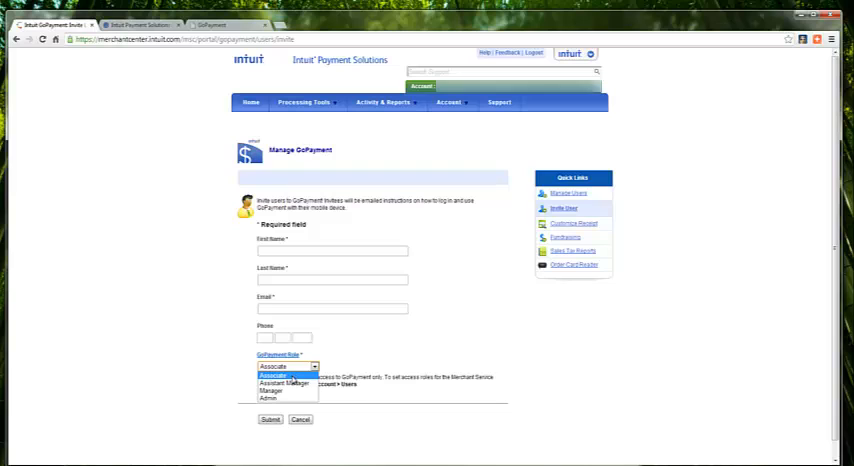
{"action": "mouse_move", "coordinate": [284, 384]}
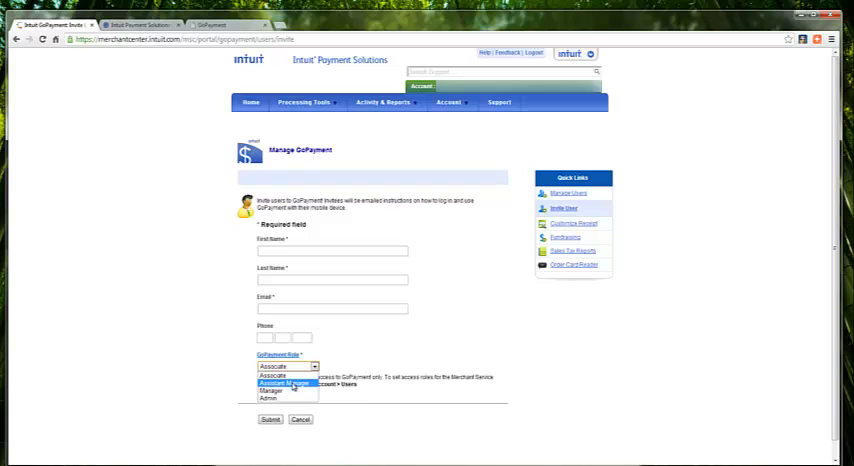
{"action": "mouse_move", "coordinate": [270, 390]}
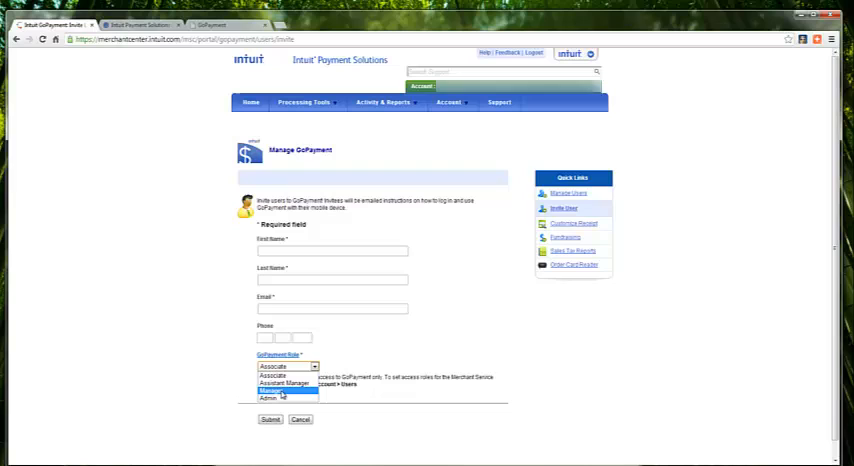
{"action": "mouse_move", "coordinate": [270, 398]}
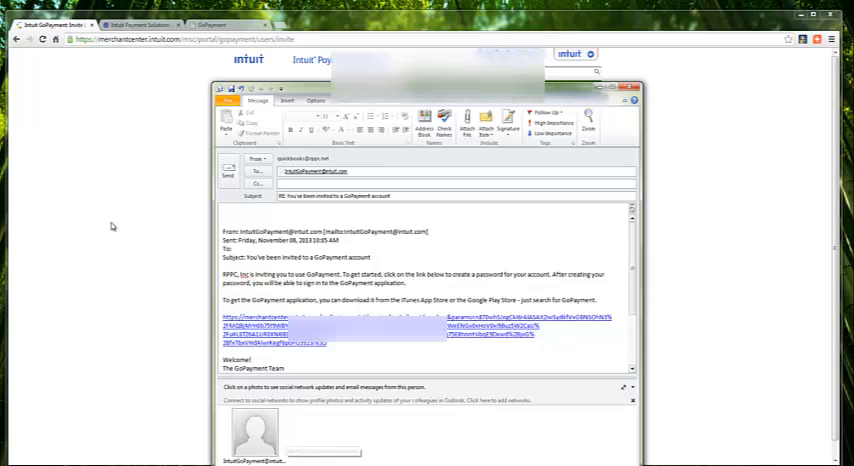
- Follow the invitation email's signup link to the Create an Intuit Account page
{"action": "left_click", "coordinate": [276, 318]}
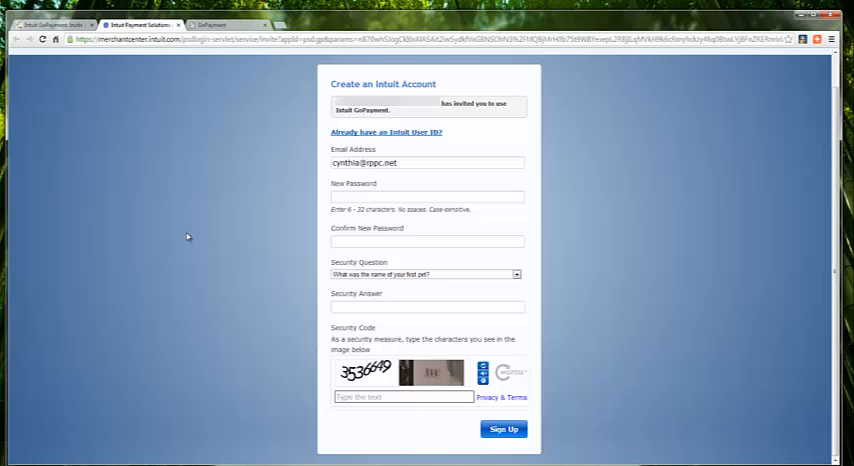
{"action": "mouse_move", "coordinate": [356, 182]}
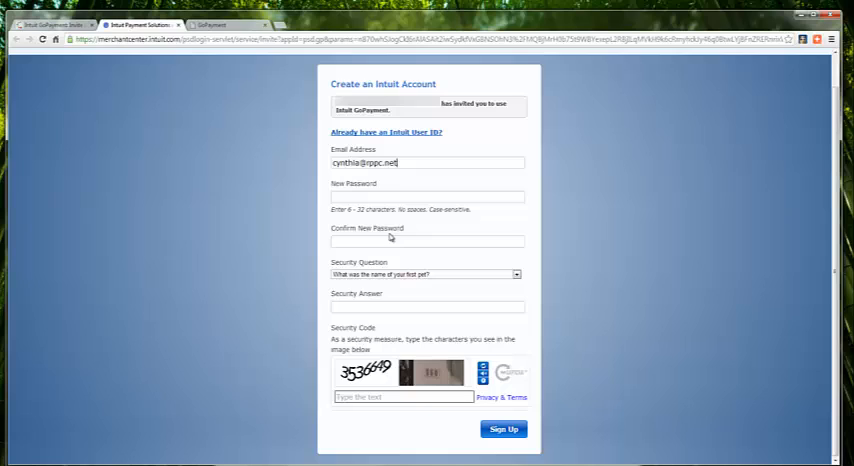
{"action": "mouse_move", "coordinate": [384, 148]}
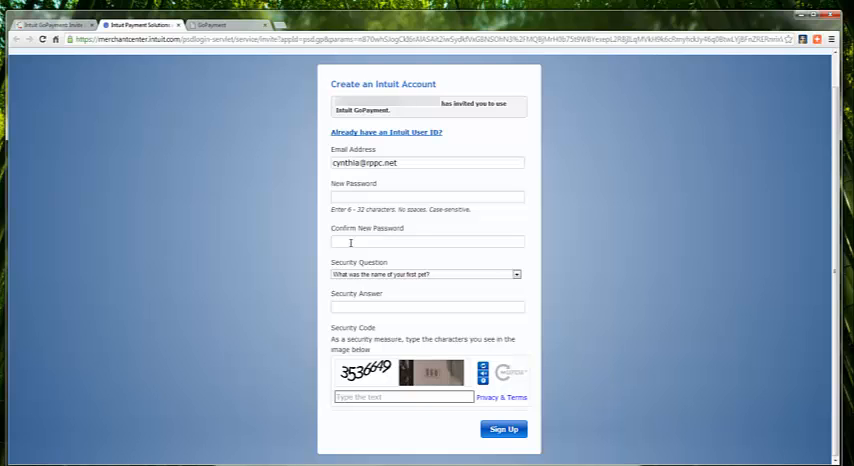
{"action": "mouse_move", "coordinate": [240, 136]}
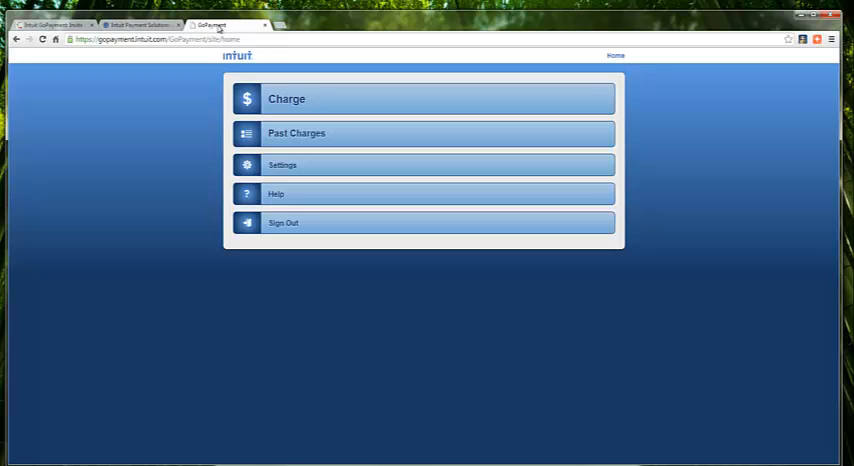
{"action": "mouse_move", "coordinate": [468, 228]}
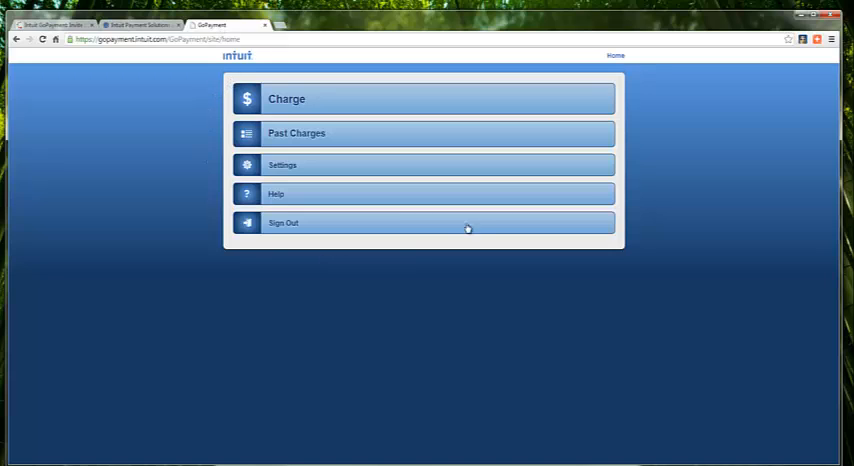
{"action": "mouse_move", "coordinate": [466, 268]}
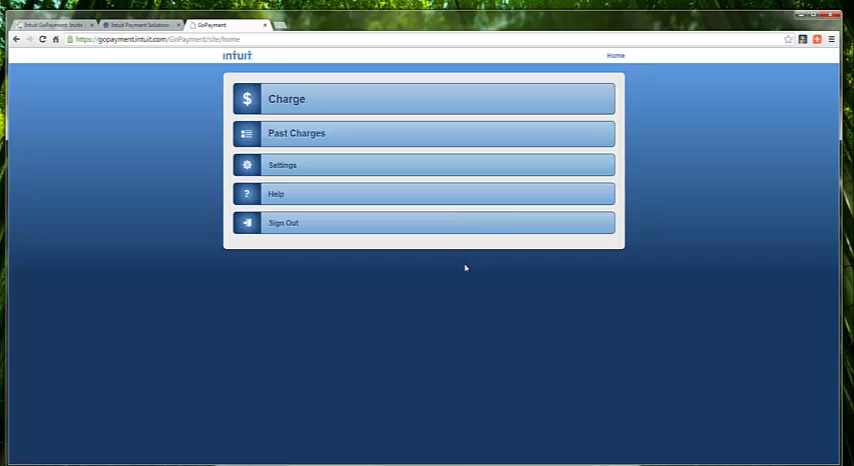